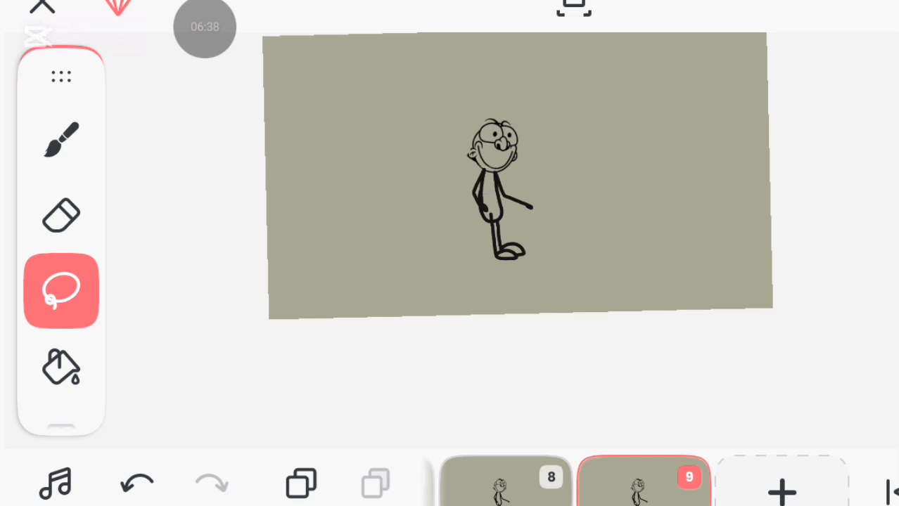
Copy the stick figure into a new frame 10 and erase part of its pointing arm.
left_click(778, 491)
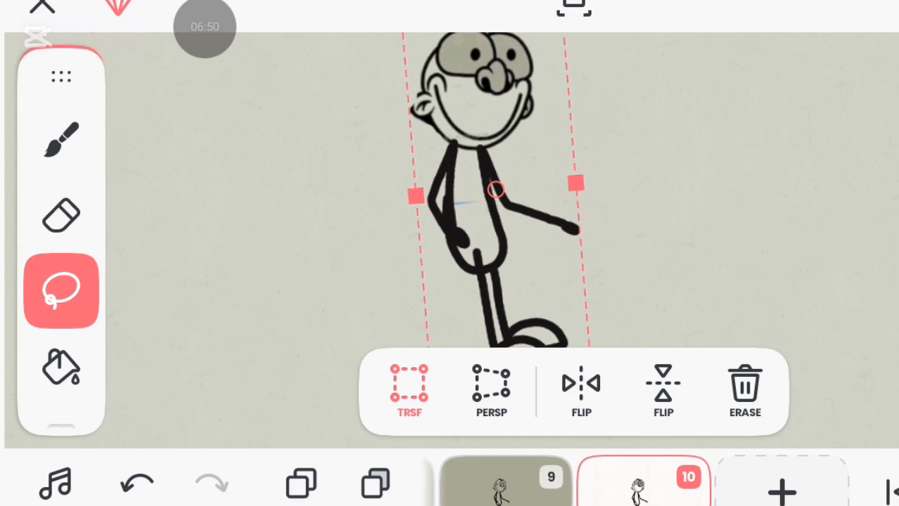
left_click(62, 216)
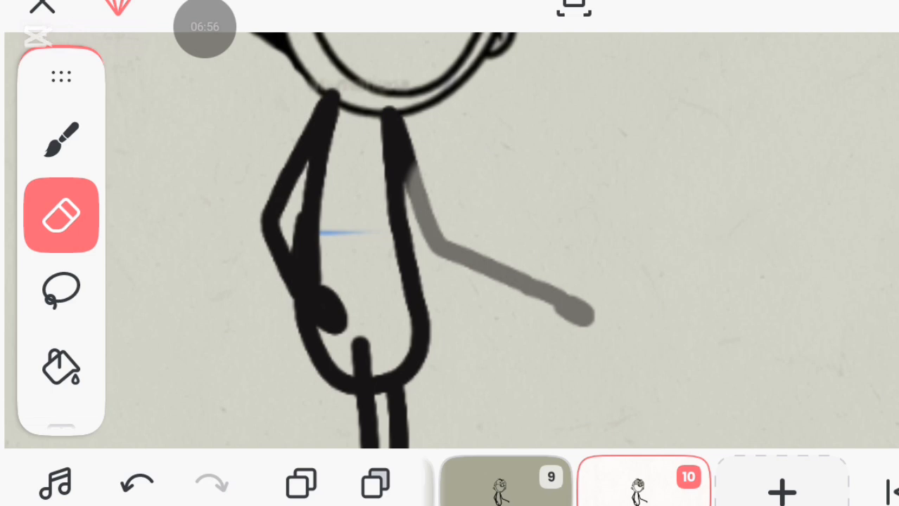
left_click(62, 139)
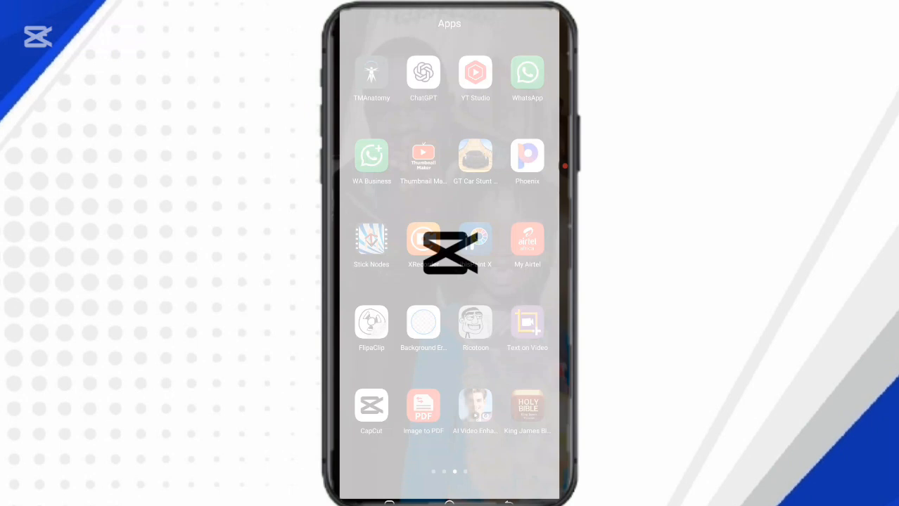
Launch CapCut from the app drawer, landing on a cartoon clip preview.
left_click(371, 405)
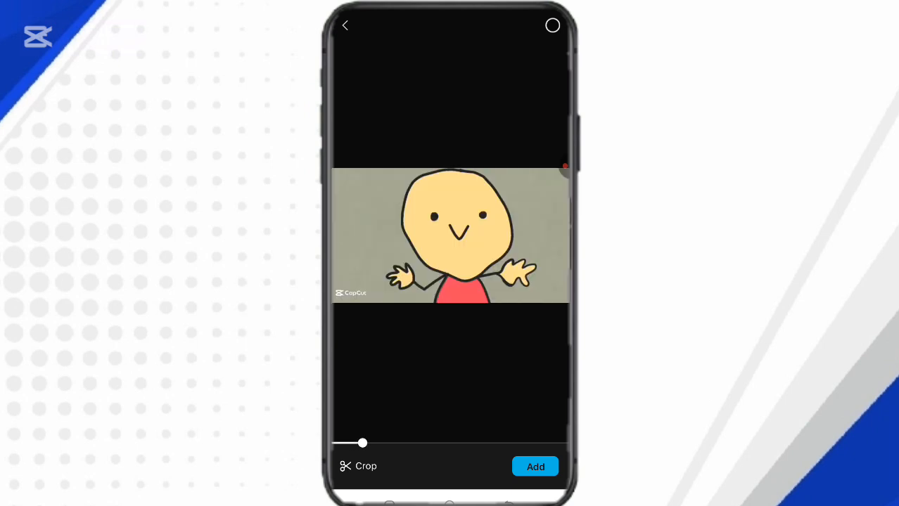
Select the FlipaClip screen recording from the Videos grid and add it to a new project.
left_click(347, 26)
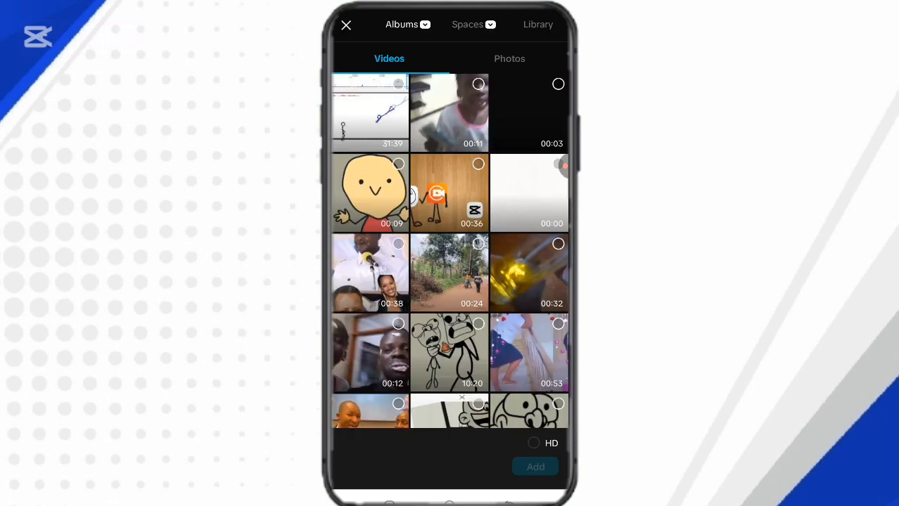
scroll("down", 3)
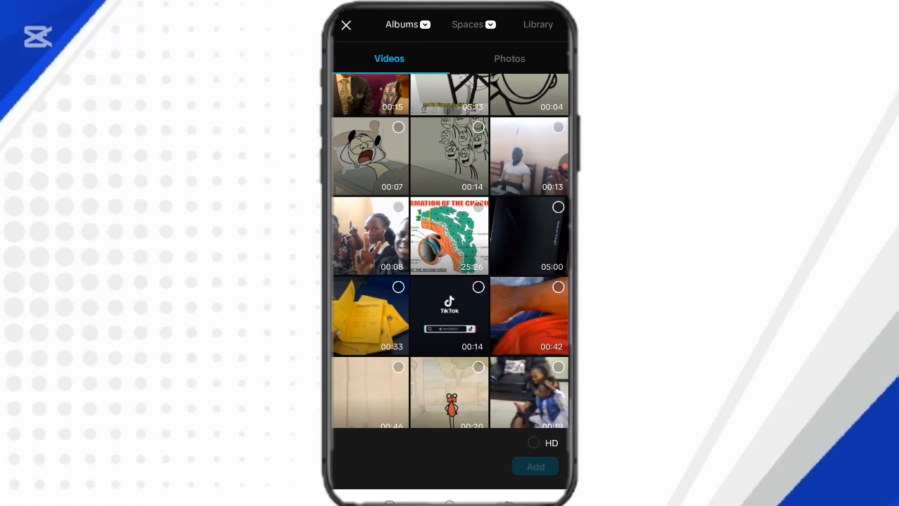
scroll("down", 3)
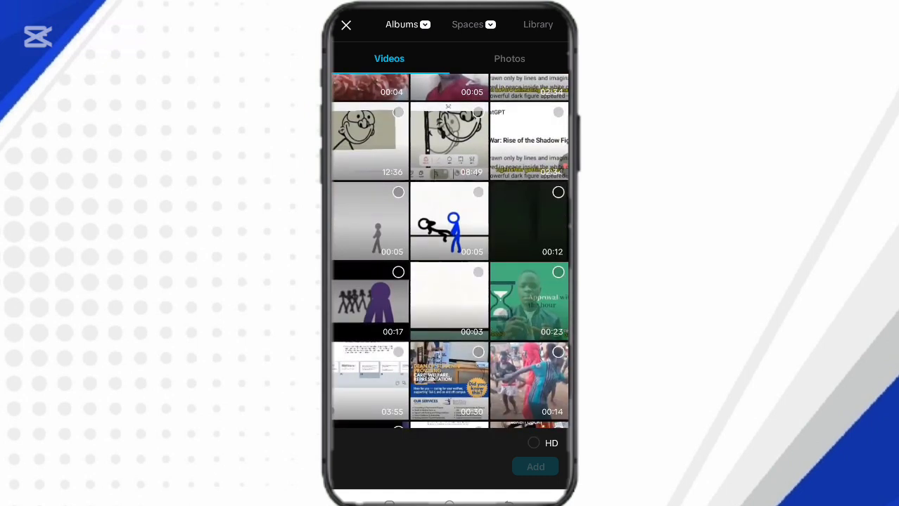
left_click(370, 141)
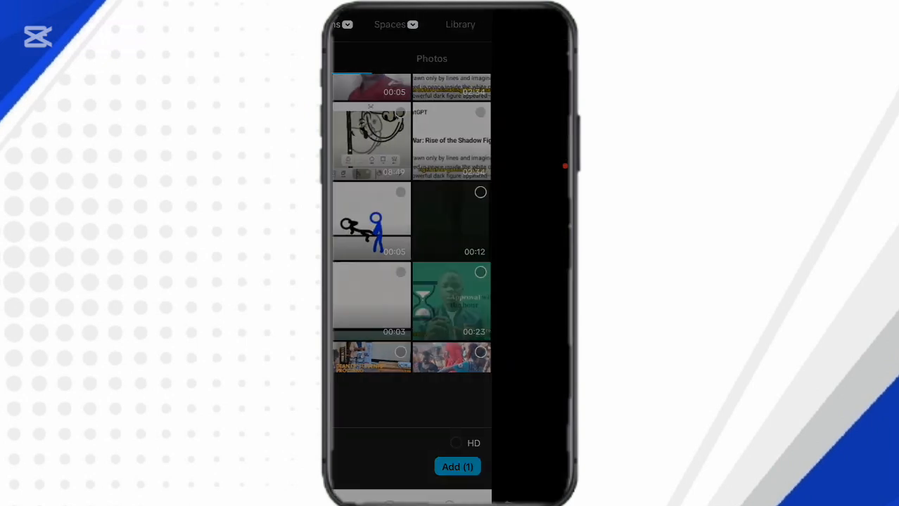
left_click(457, 467)
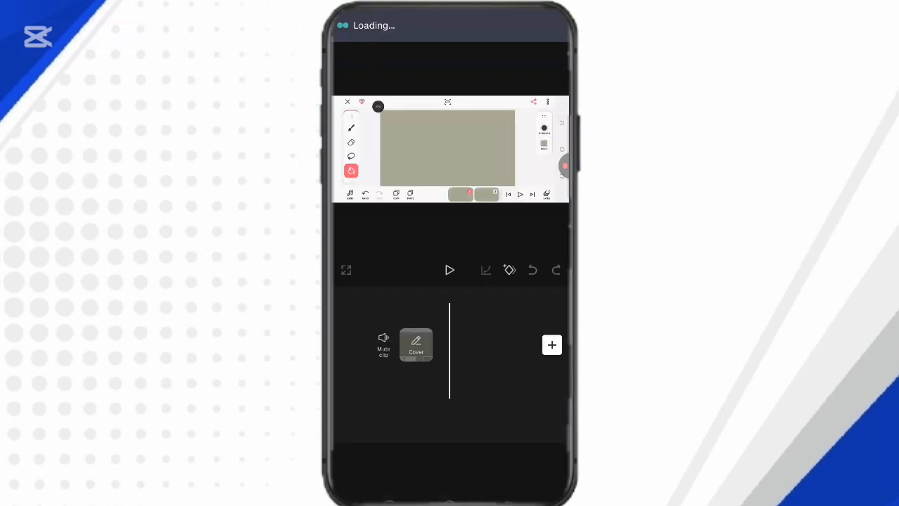